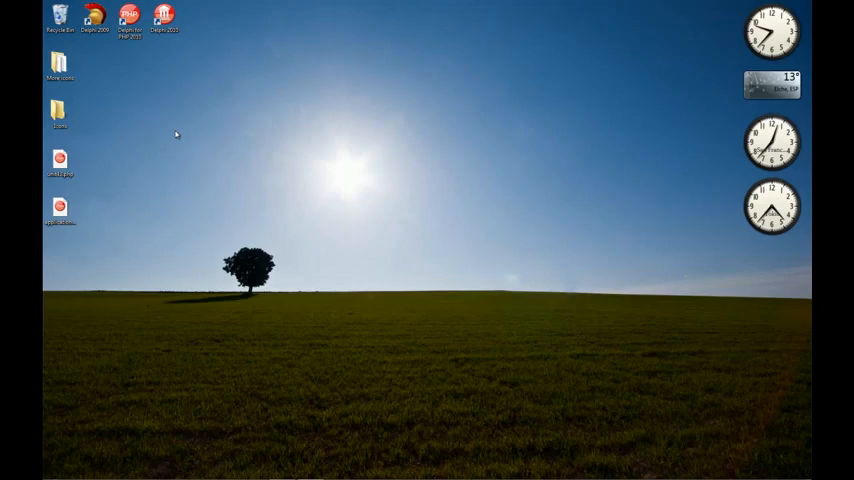
mouse_move(168, 122)
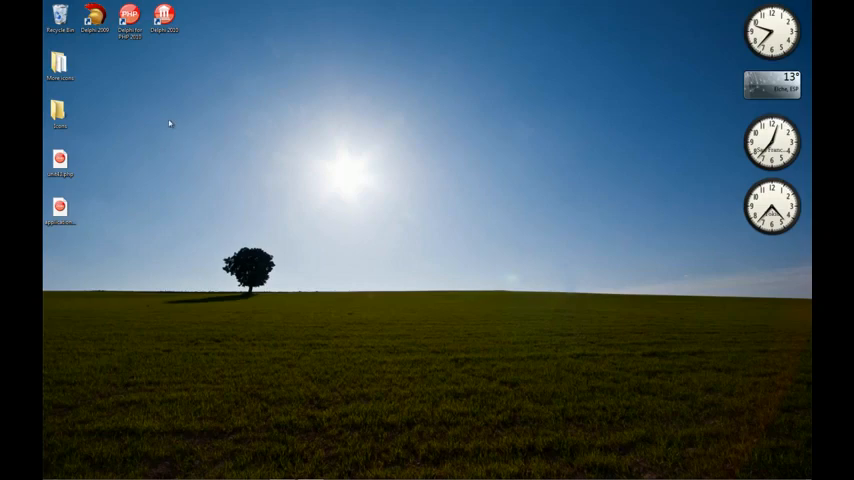
- Launch Delphi for PHP from its desktop shortcut
double_click(128, 18)
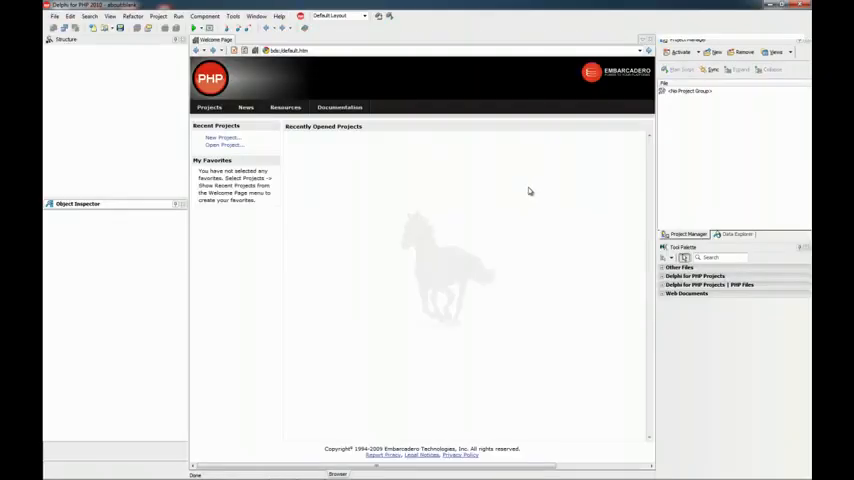
mouse_move(694, 328)
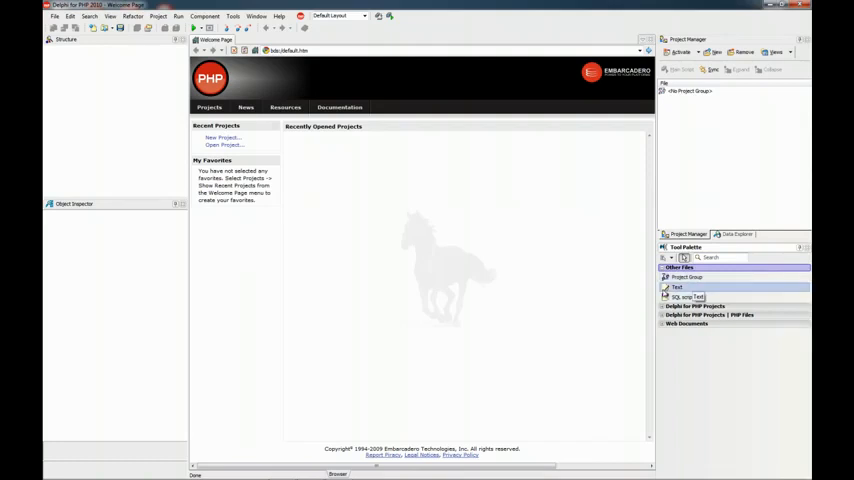
- Create a new PHP unit file (unit1.php) from the Delphi for PHP Files items
left_click(696, 276)
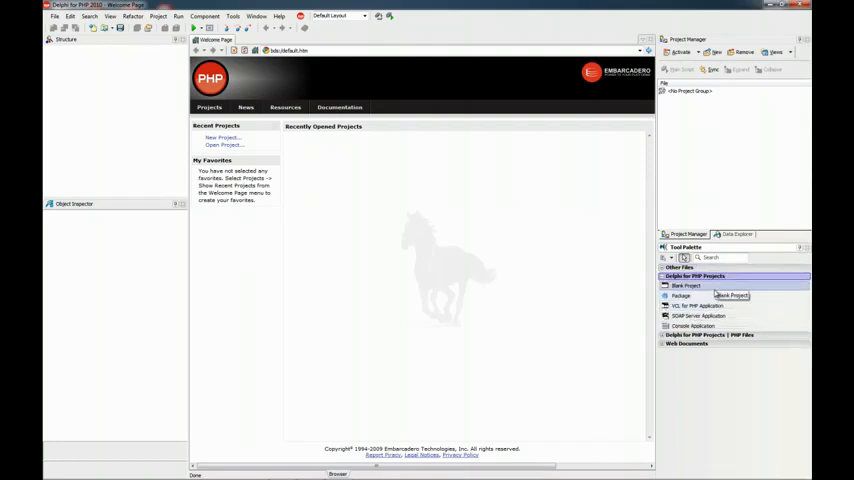
left_click(708, 284)
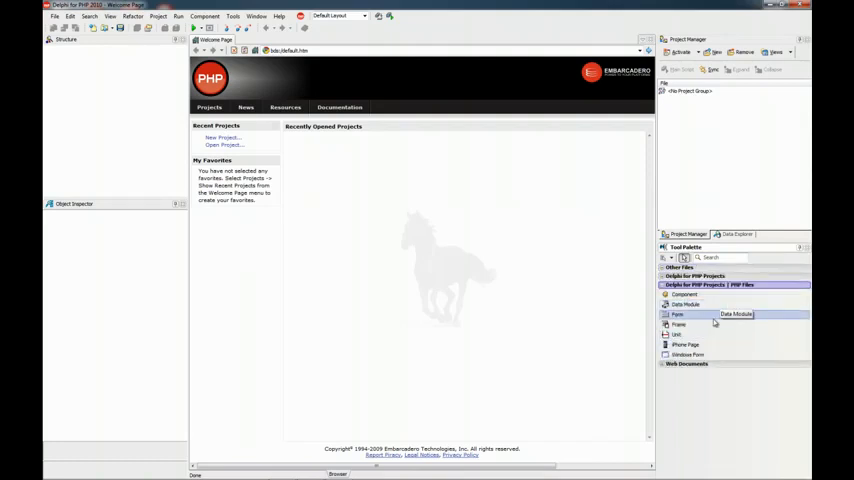
left_click(678, 334)
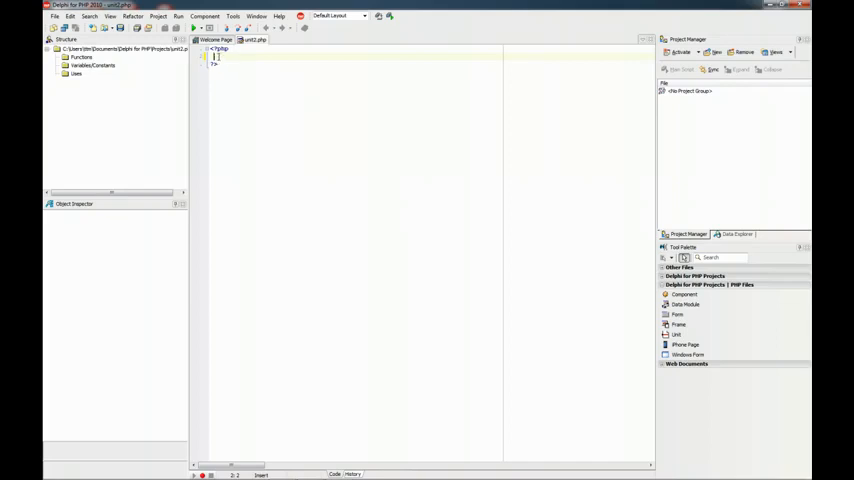
mouse_move(480, 180)
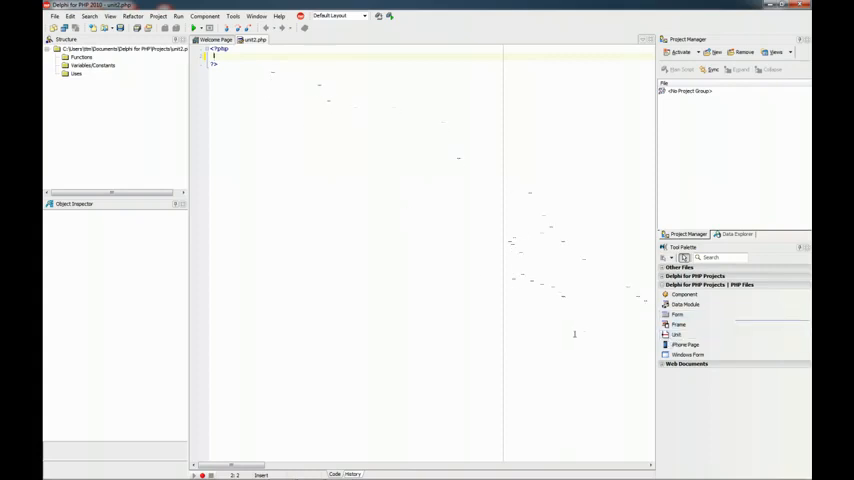
- Add a new form page to the project and show it in the visual designer
left_click(56, 16)
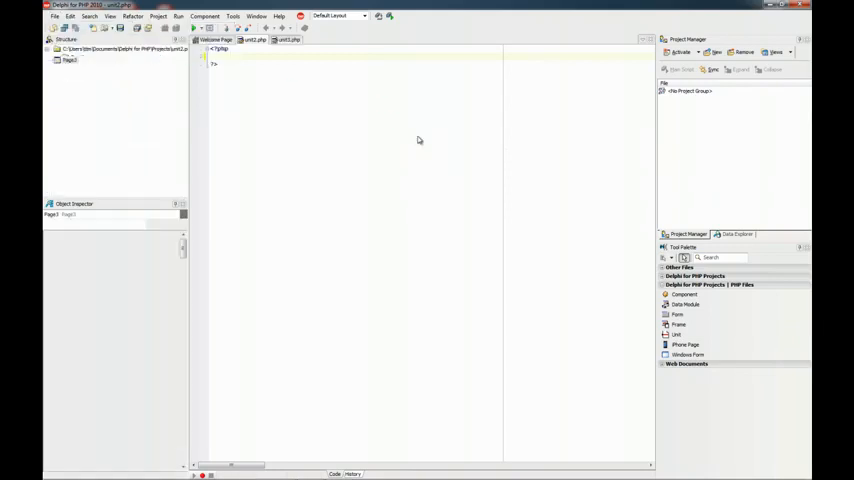
left_click(352, 474)
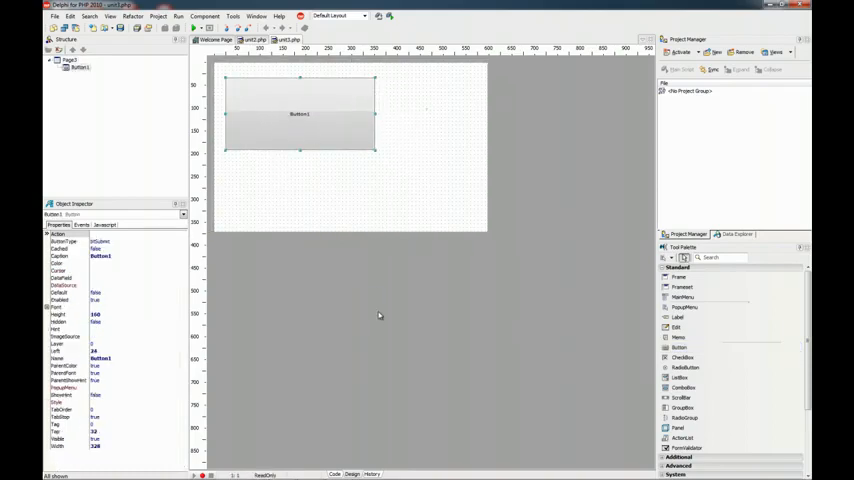
left_click(336, 474)
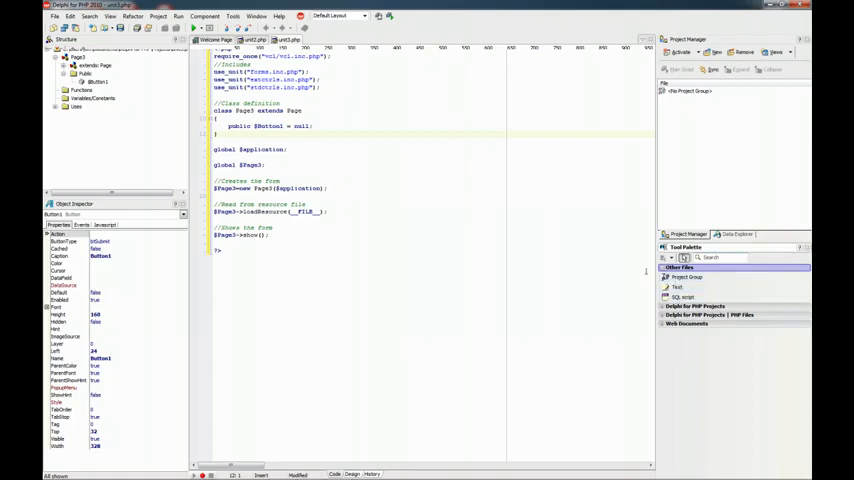
left_click(352, 474)
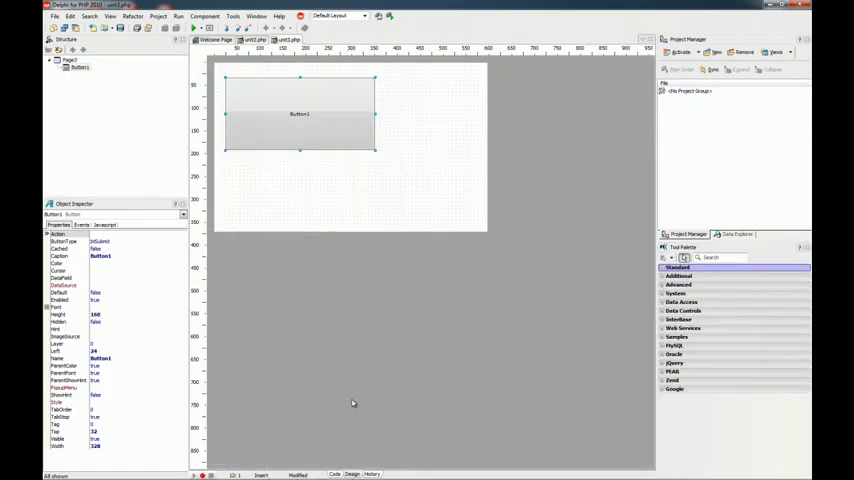
mouse_move(364, 330)
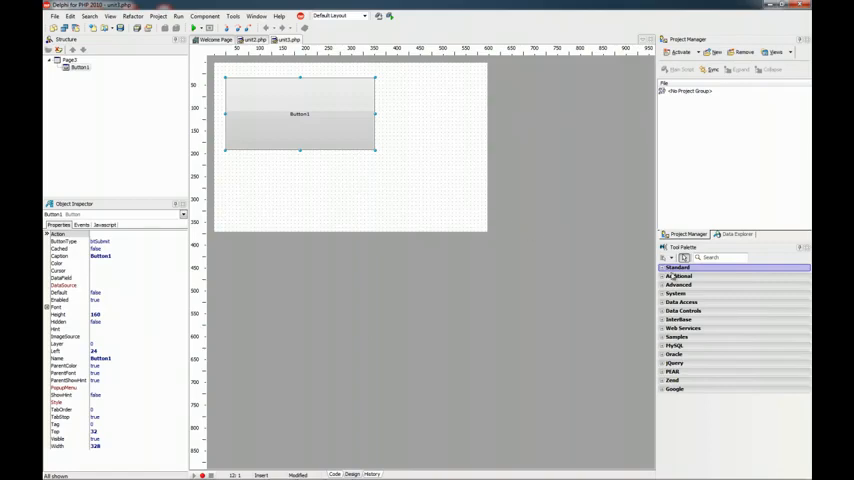
mouse_move(708, 418)
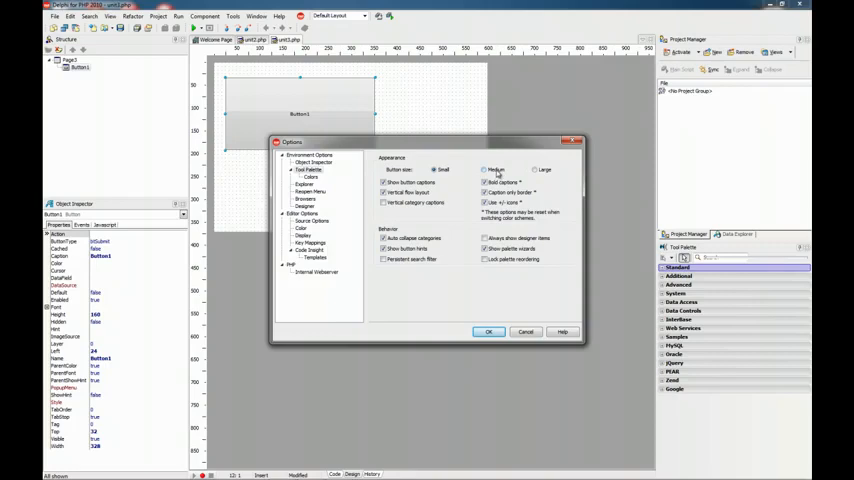
- Choose a larger button size for the Tool Palette and return to the page's code
left_click(534, 170)
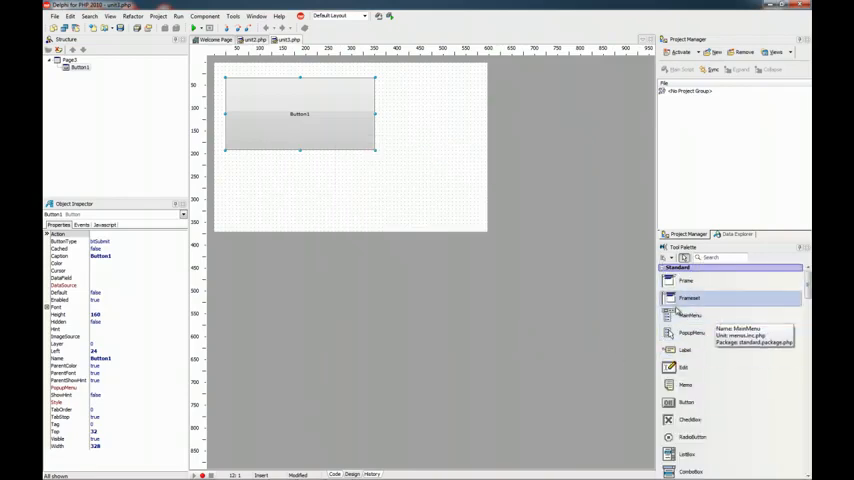
left_click(336, 474)
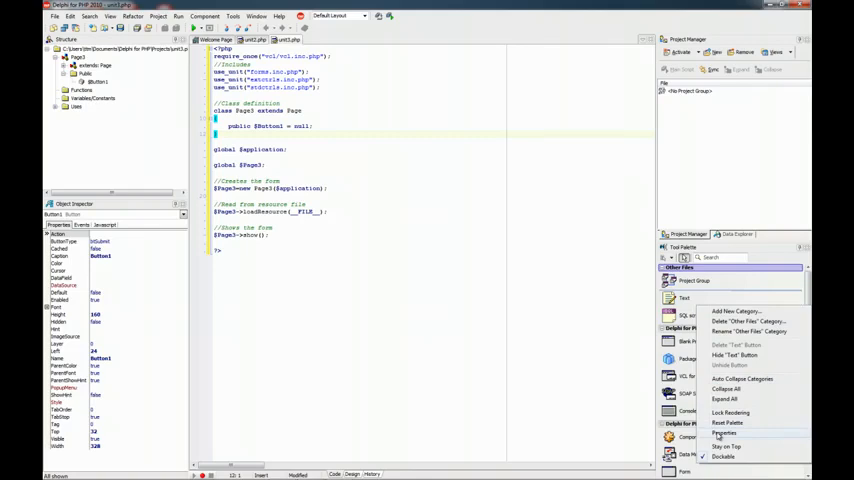
- Pick a new colour scheme for the Tool Palette in its appearance settings
left_click(724, 432)
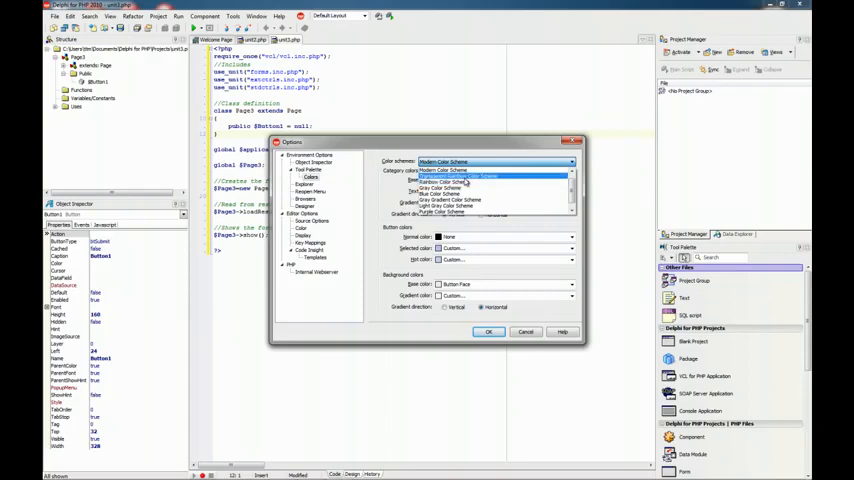
left_click(448, 176)
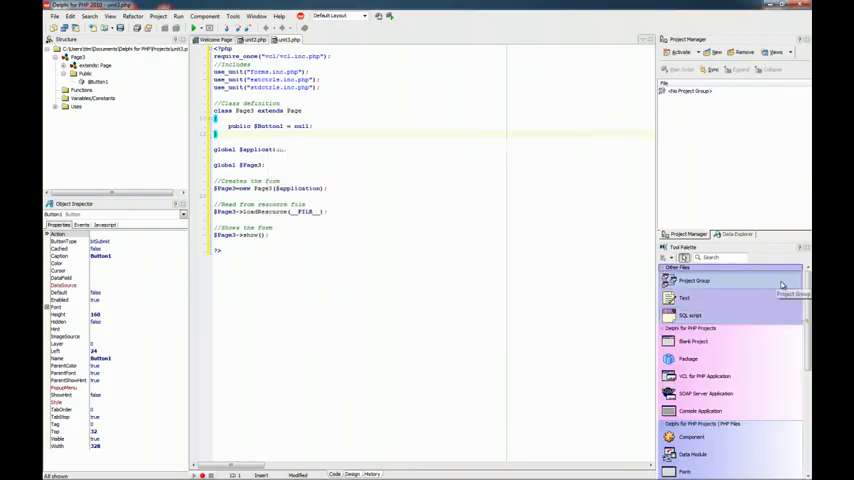
right_click(684, 298)
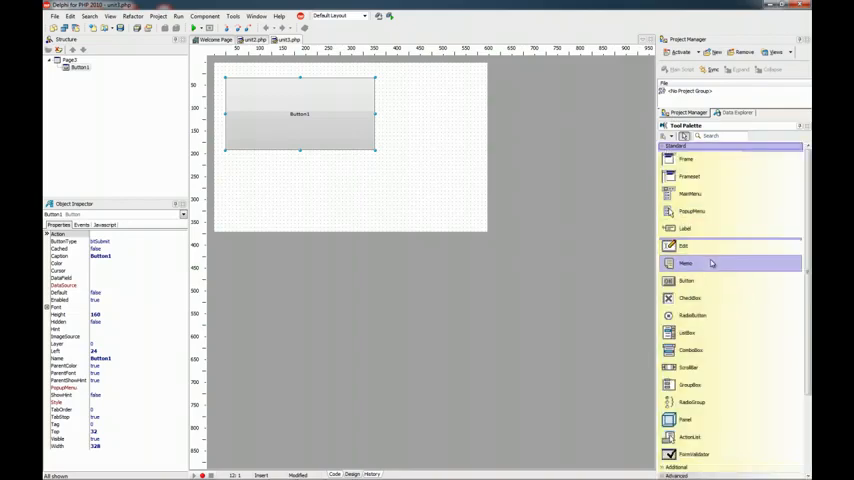
mouse_move(686, 264)
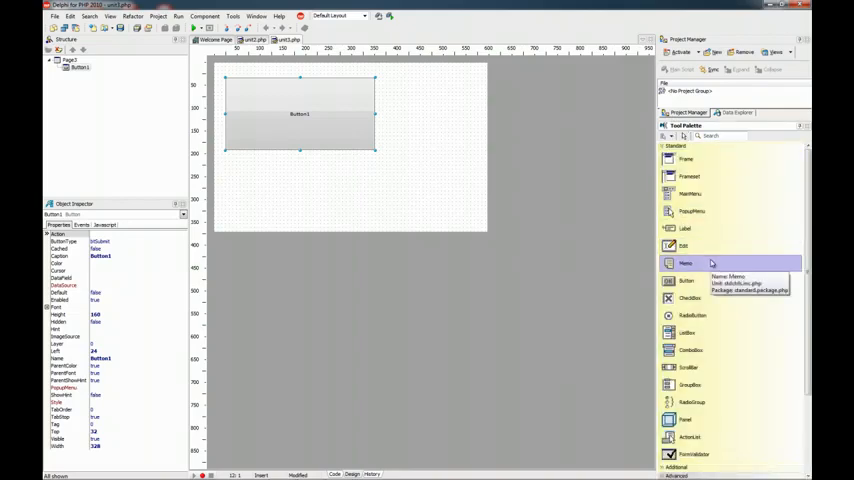
mouse_move(692, 194)
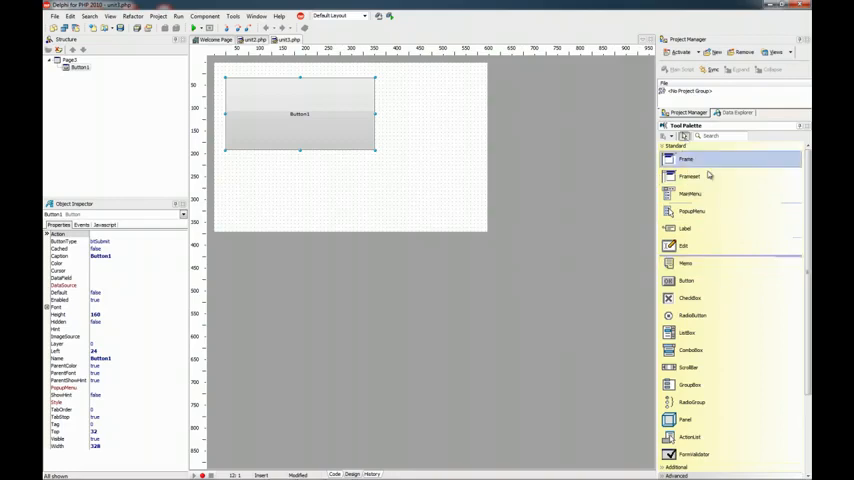
mouse_move(686, 280)
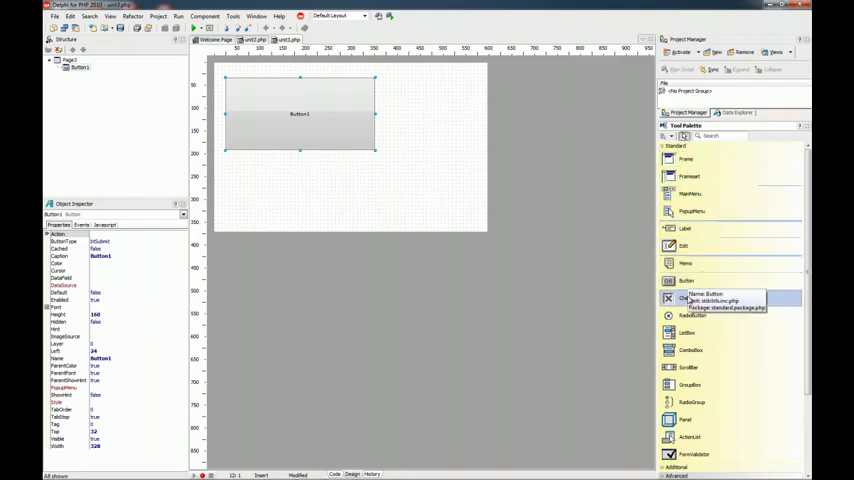
- Reach the Tool Palette's Properties from its right-click menu
right_click(690, 298)
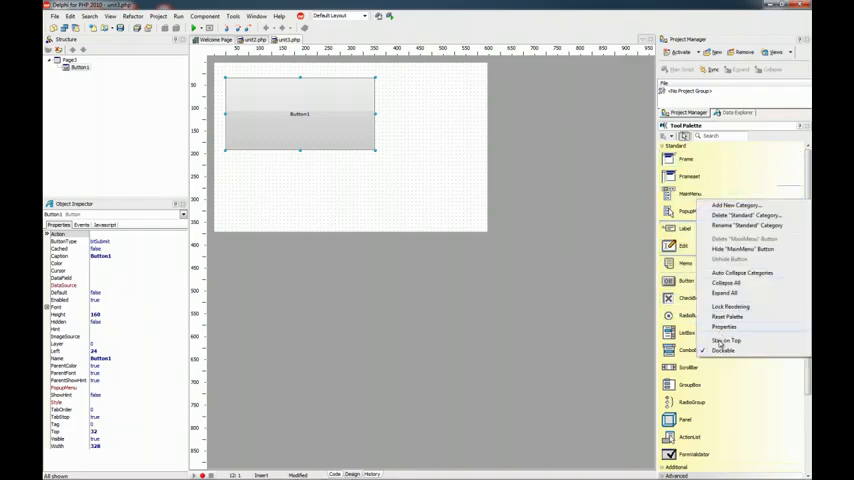
left_click(724, 328)
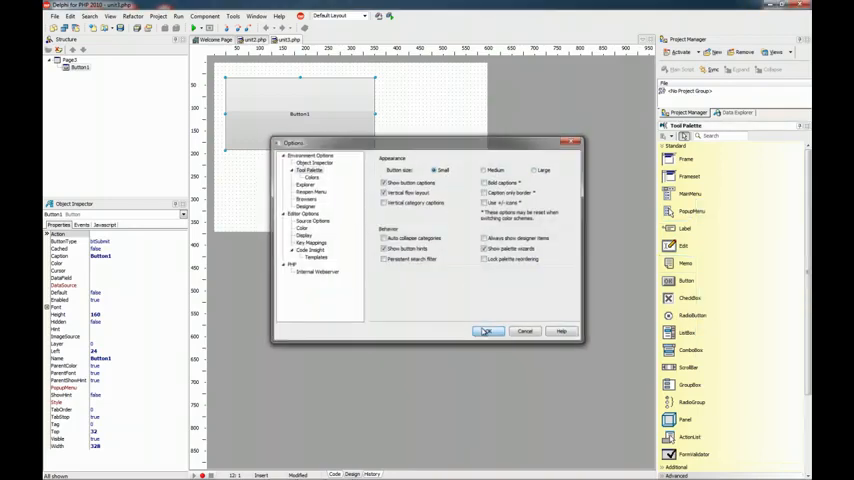
- Confirm the category colour settings so the palette shows coloured category bands
left_click(488, 332)
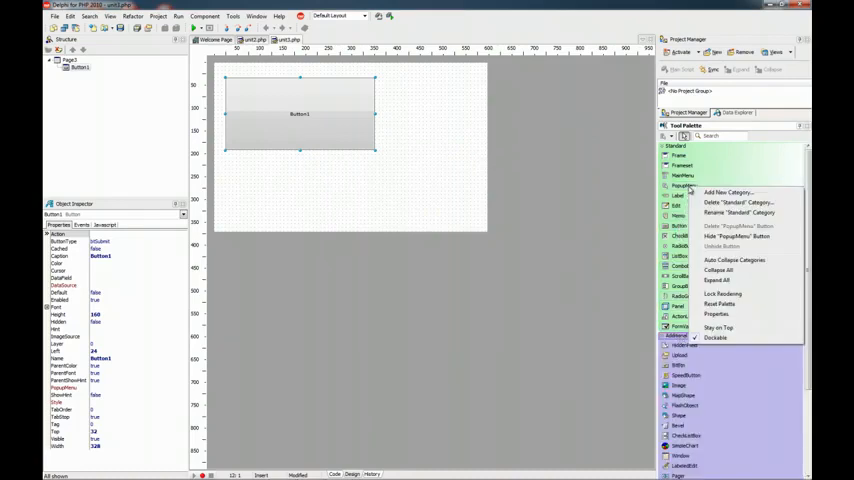
left_click(718, 280)
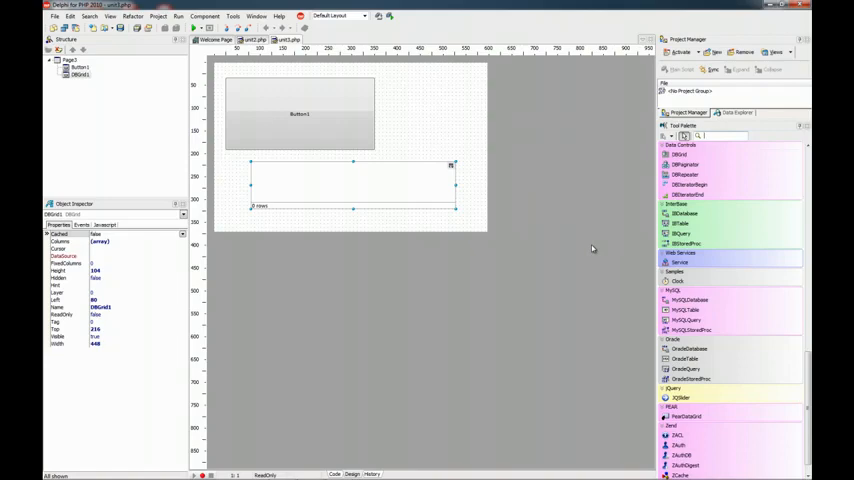
- Filter the palette with 'but' and scroll through the Standard components
type("but")
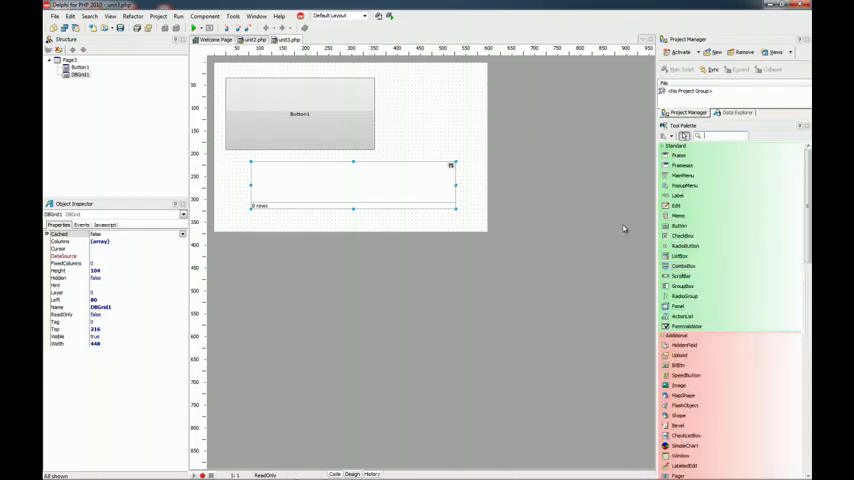
mouse_move(684, 186)
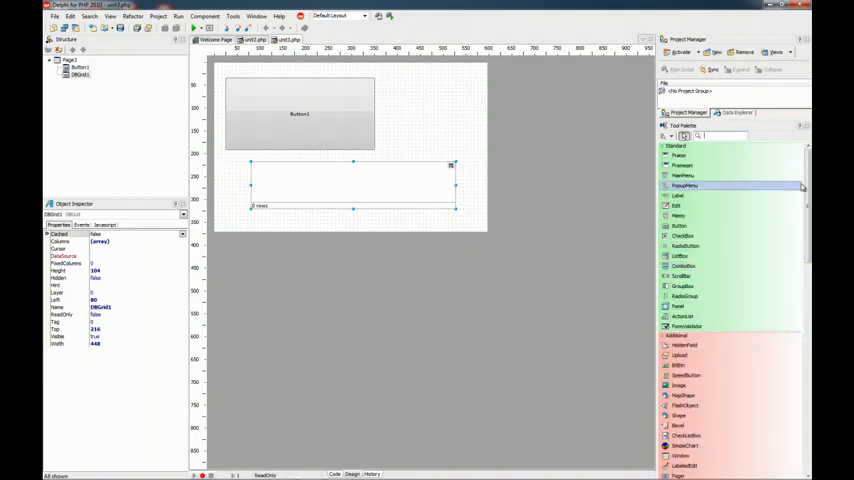
scroll("down", 3)
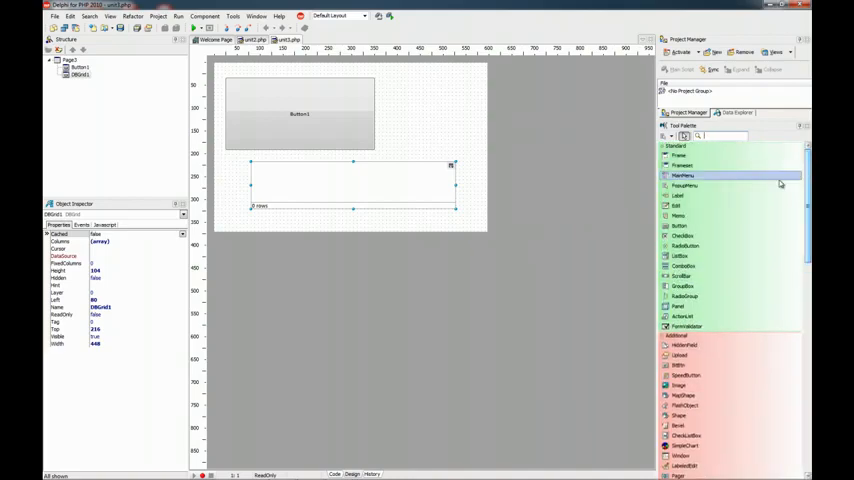
mouse_move(596, 170)
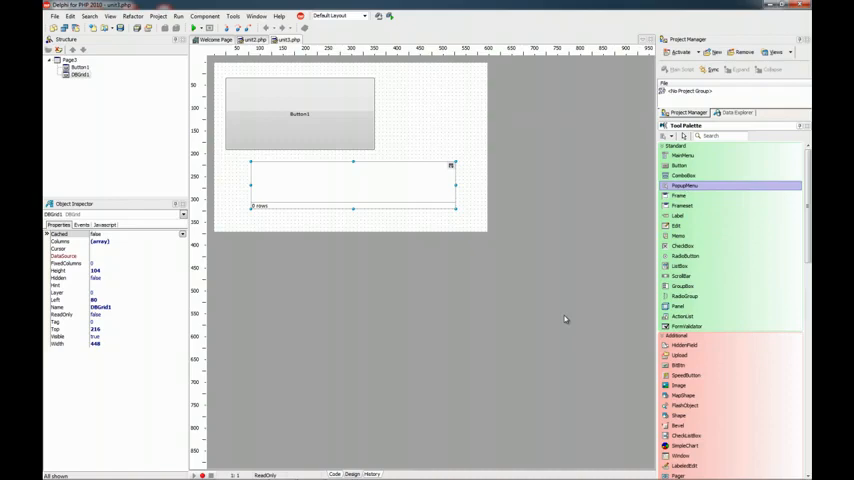
mouse_move(592, 196)
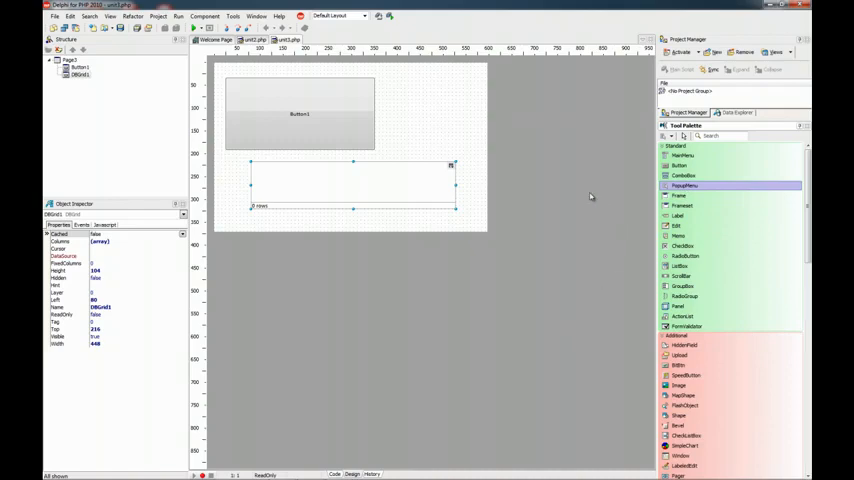
mouse_move(588, 196)
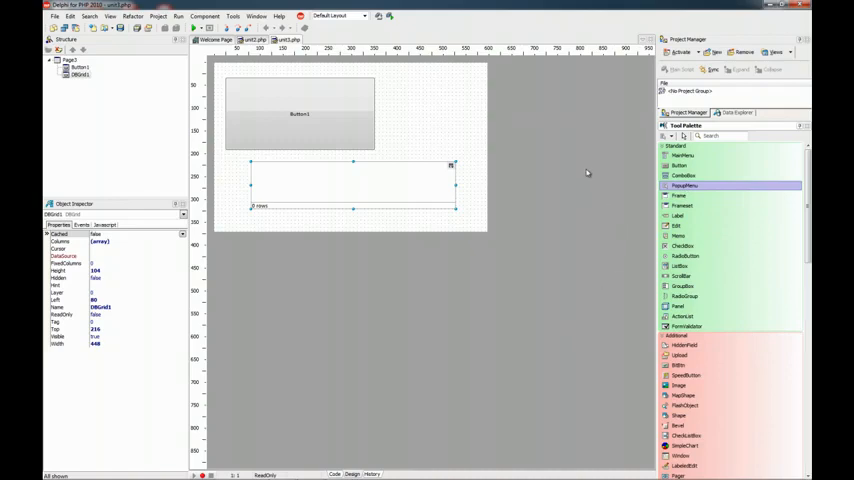
- Bring up the list of toolbars that can be shown in the main window
right_click(518, 28)
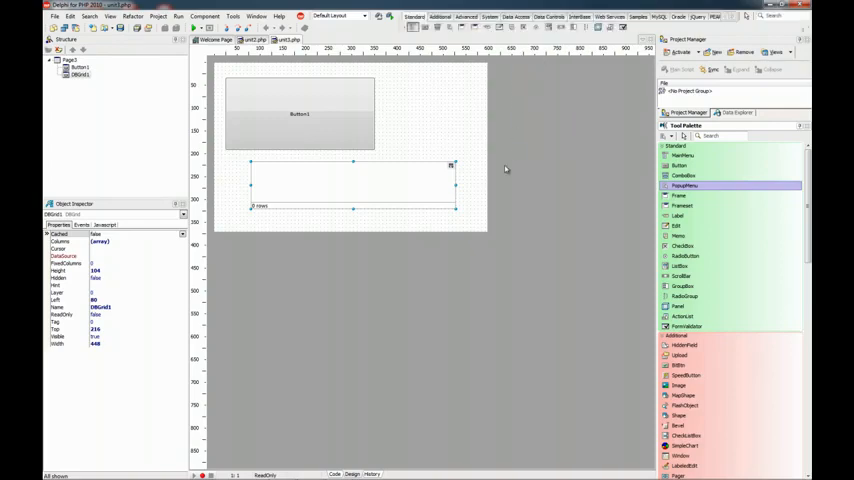
mouse_move(504, 168)
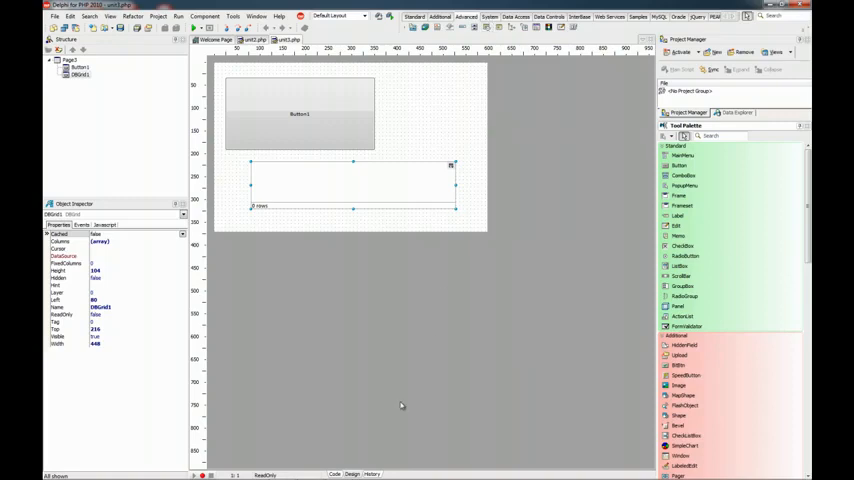
- View the page's PHP source code, then return to the visual form designer
left_click(336, 474)
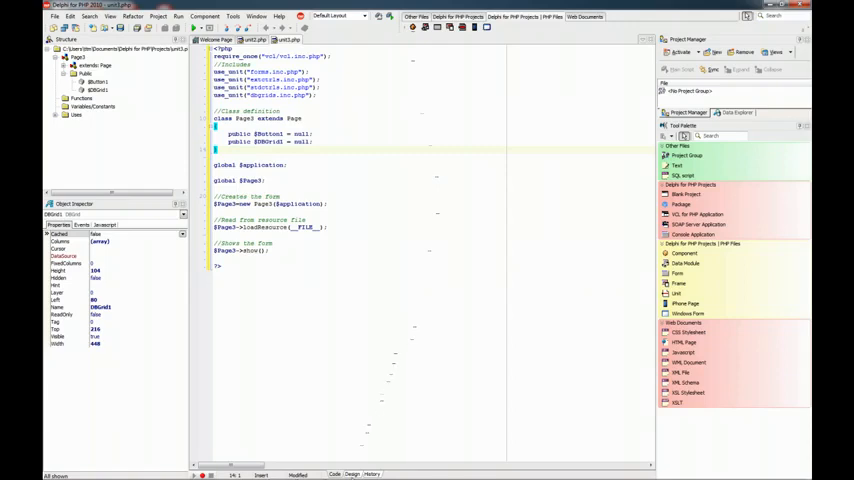
left_click(352, 474)
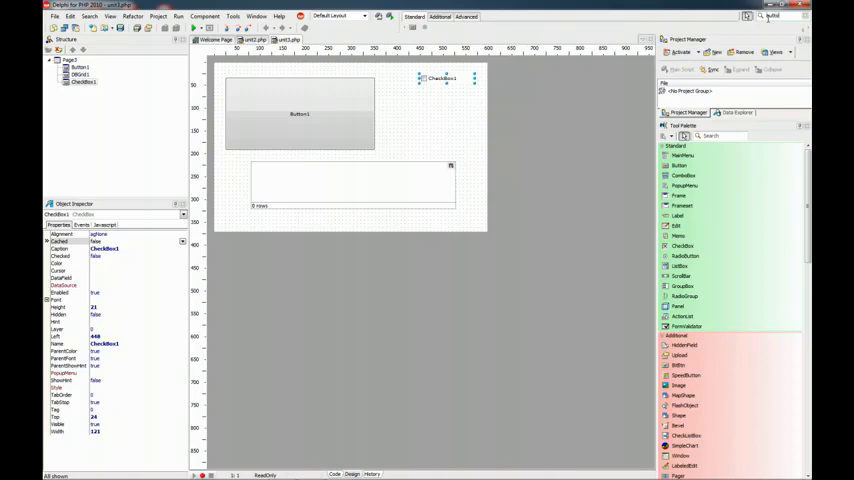
- Add a CheckBox from the Standard tab at the form's top right, beside the button
left_click(466, 16)
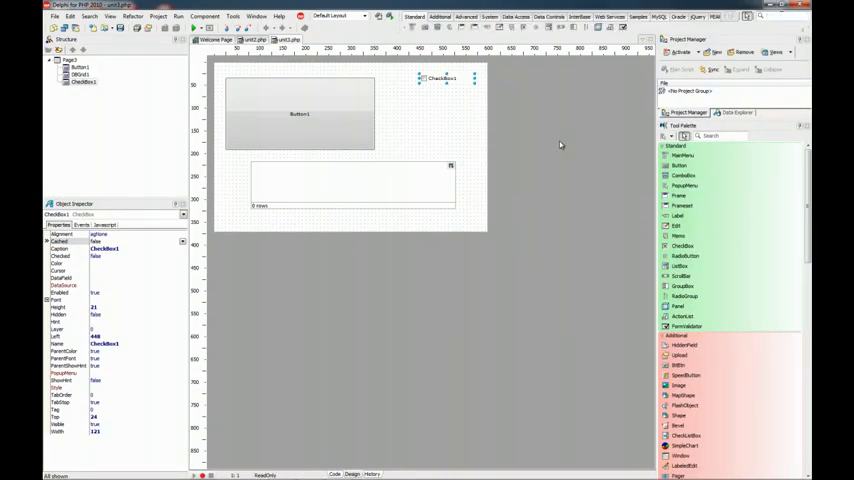
mouse_move(548, 32)
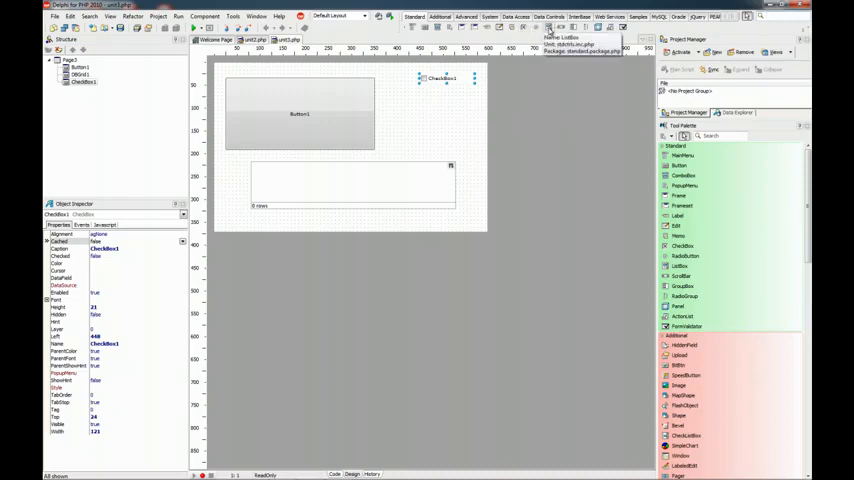
mouse_move(548, 204)
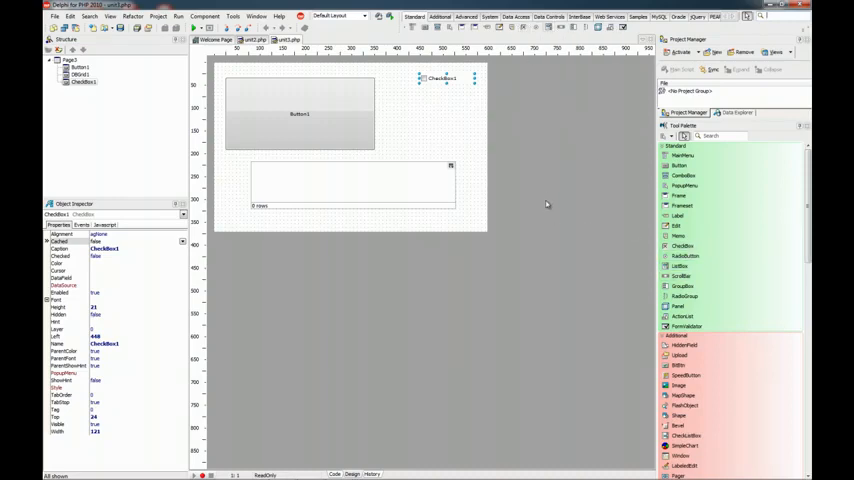
mouse_move(550, 196)
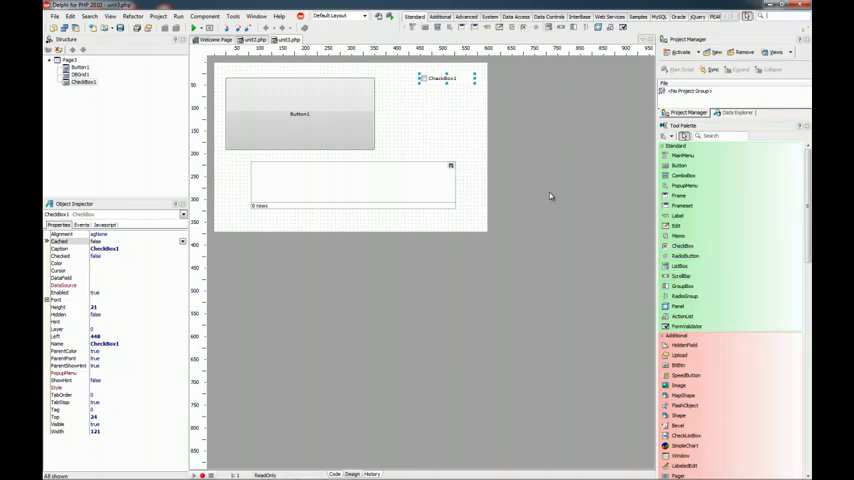